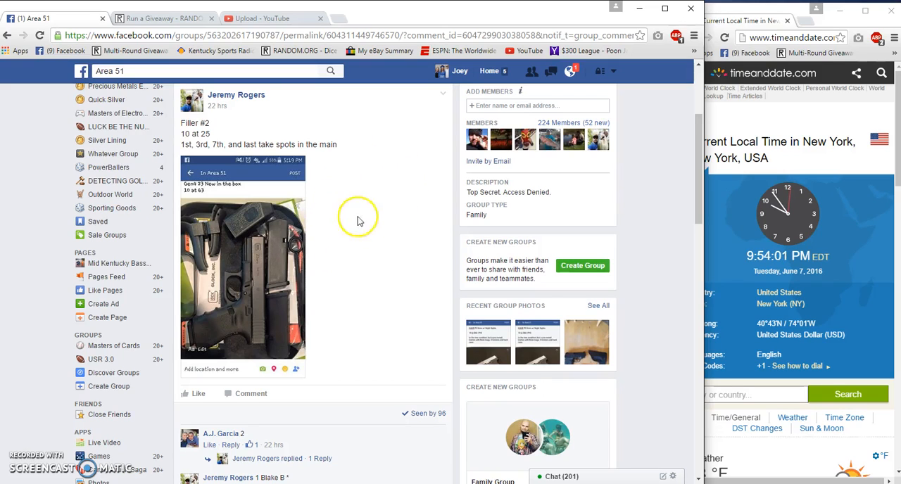
{"action": "mouse_move", "coordinate": [332, 217]}
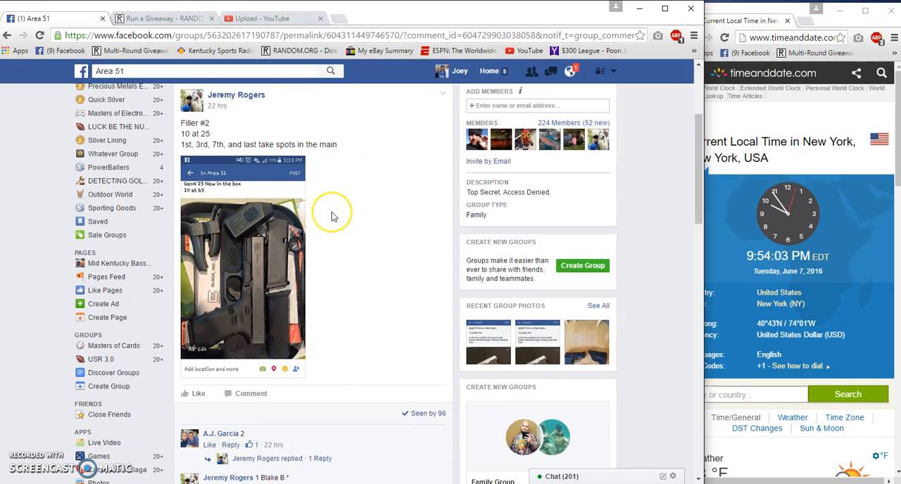
{"action": "mouse_move", "coordinate": [354, 243]}
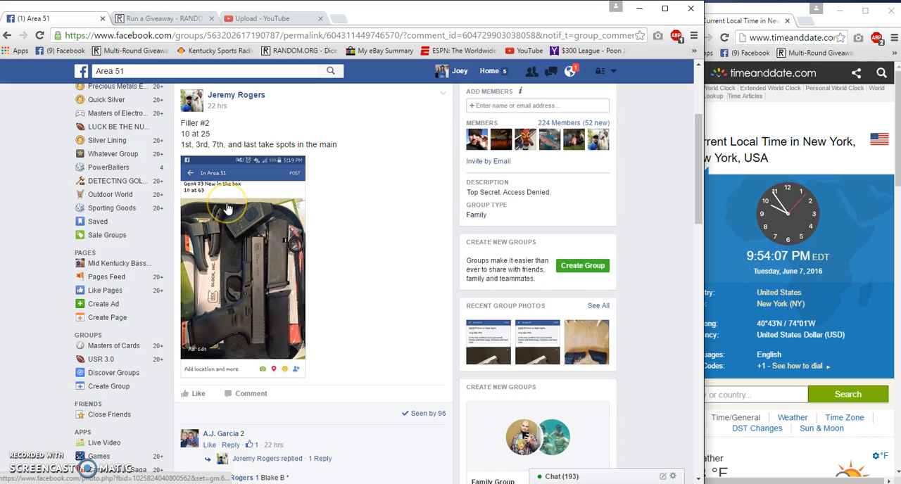
Step: Scroll the Filler #2 post's comments past the 10-spot list to the latest payment replies
{"action": "scroll", "scroll_direction": "down", "scroll_amount": 3}
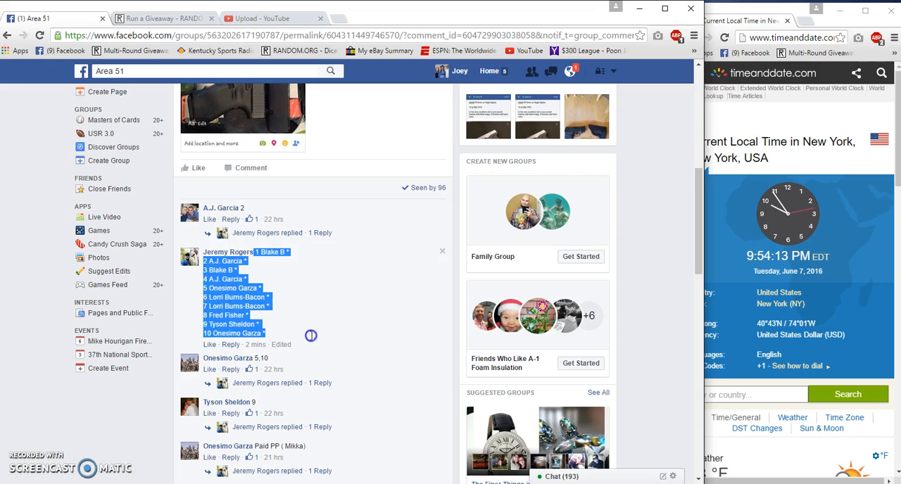
{"action": "scroll", "scroll_direction": "down", "scroll_amount": 3}
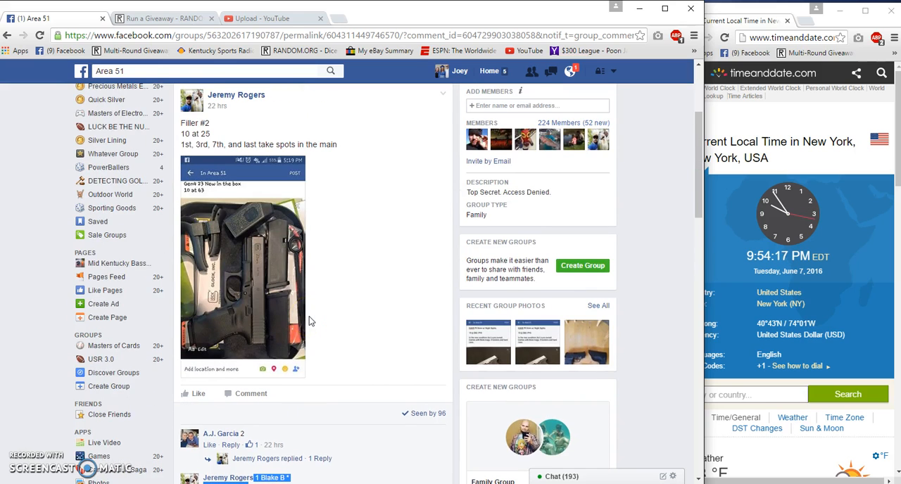
{"action": "scroll", "scroll_direction": "down", "scroll_amount": 3}
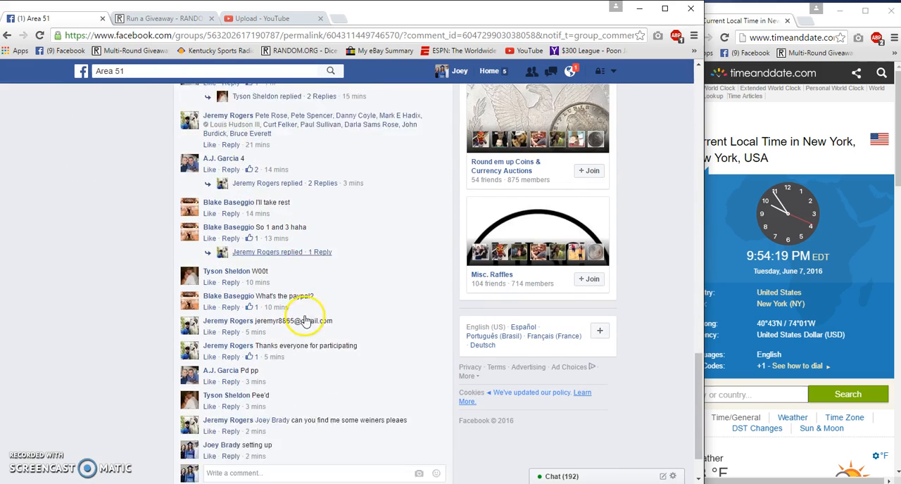
Step: Post a 'Live' comment on the Filler #2 thread before heading to the giveaway
{"action": "type", "text": "L"}
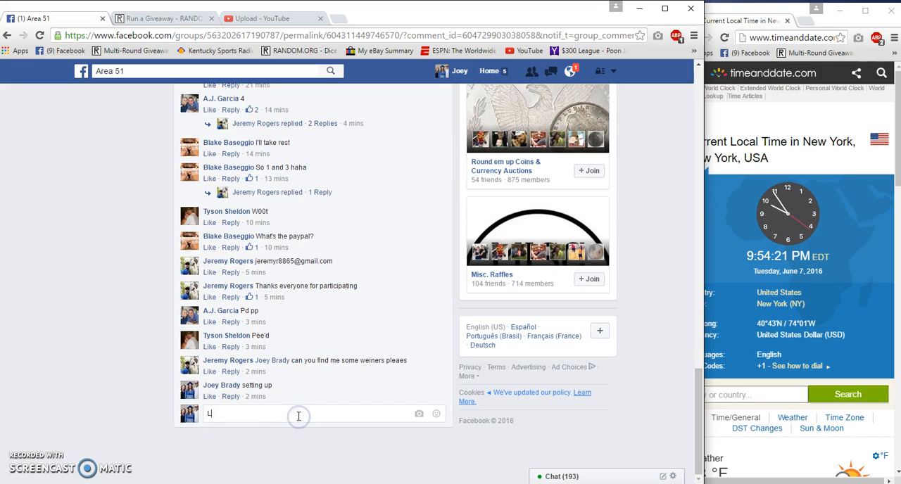
{"action": "key", "text": "enter"}
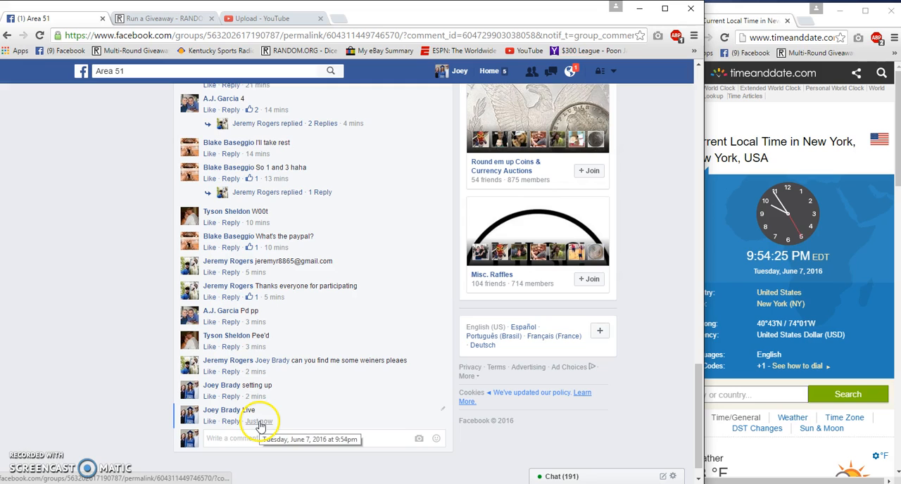
{"action": "left_click", "coordinate": [162, 18]}
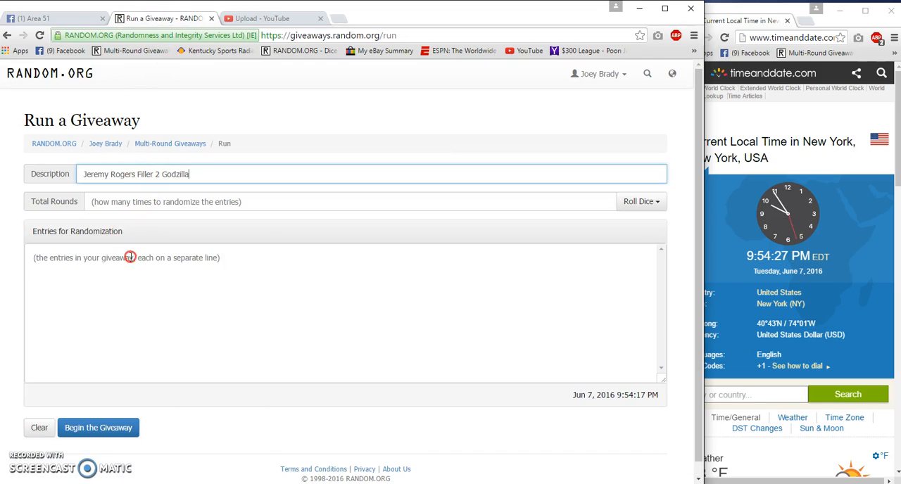
Step: Roll 2d6 to set seven giveaway rounds and begin the giveaway
{"action": "left_click", "coordinate": [640, 201]}
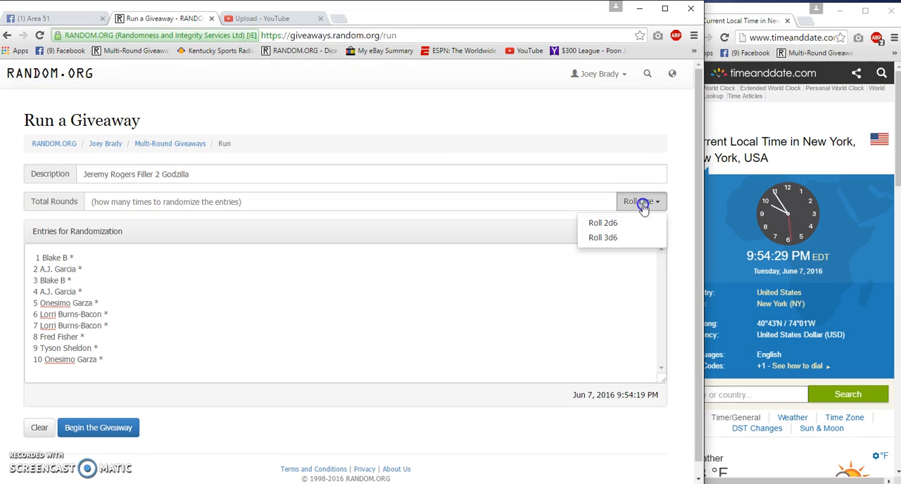
{"action": "left_click", "coordinate": [603, 223]}
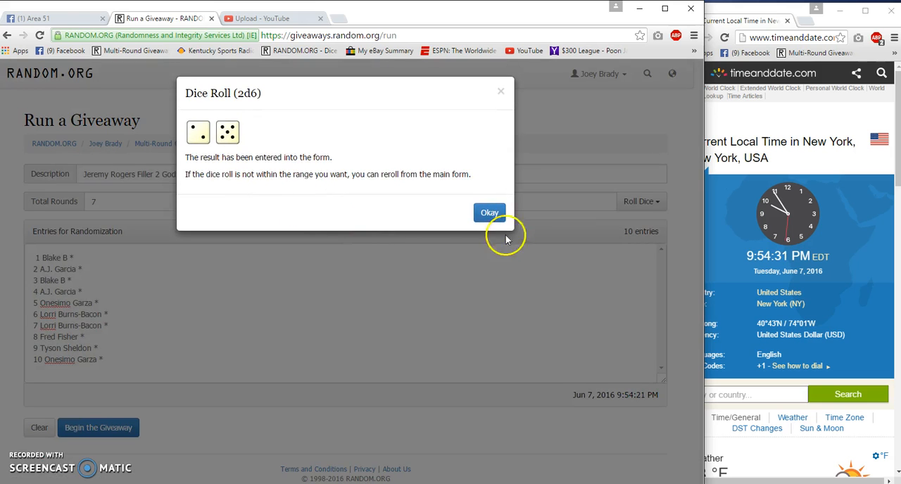
{"action": "left_click", "coordinate": [489, 213]}
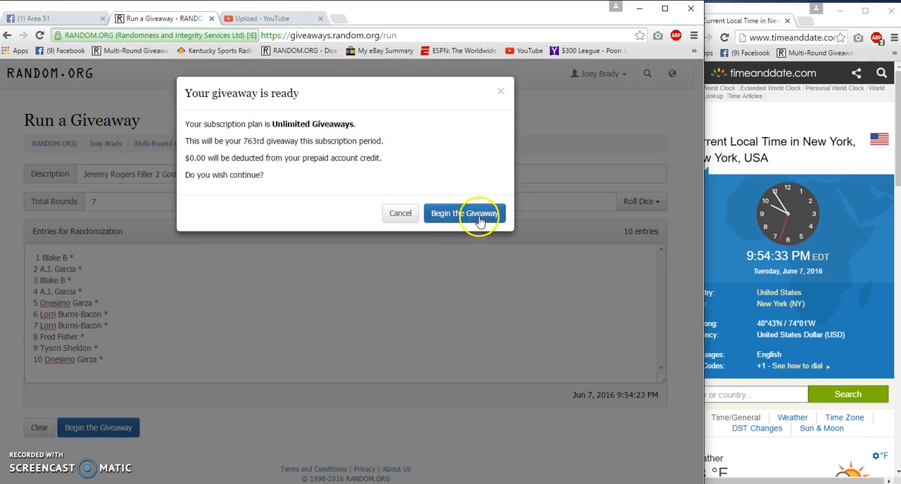
{"action": "left_click", "coordinate": [465, 213]}
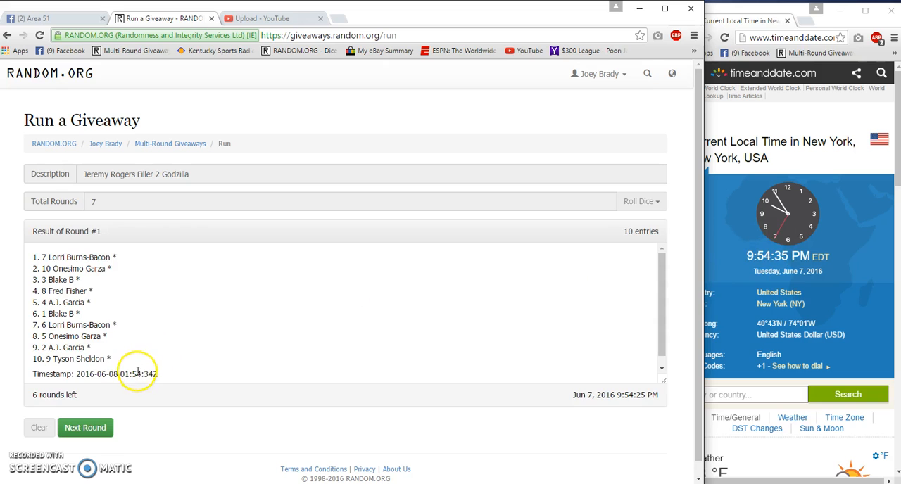
Step: Randomize the entries through the next rounds, leaving only the final round
{"action": "left_click", "coordinate": [85, 427]}
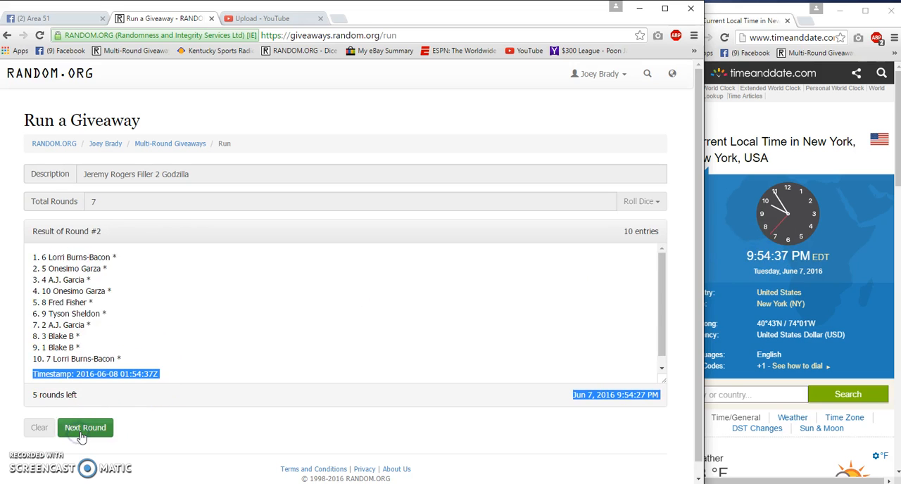
{"action": "left_click", "coordinate": [84, 427]}
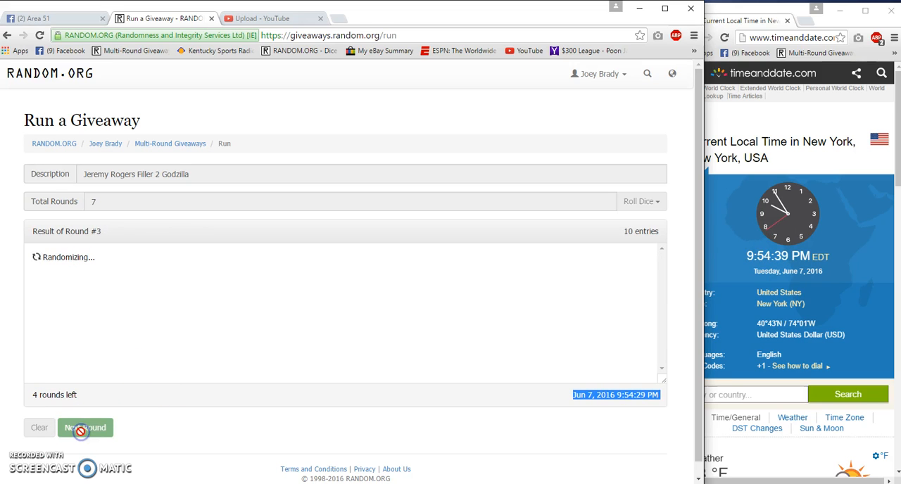
{"action": "left_click", "coordinate": [85, 427]}
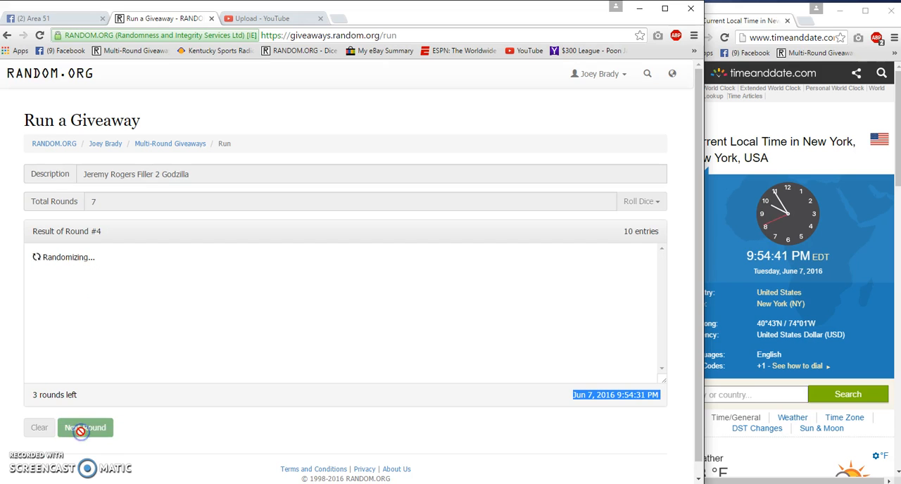
{"action": "left_click", "coordinate": [85, 428]}
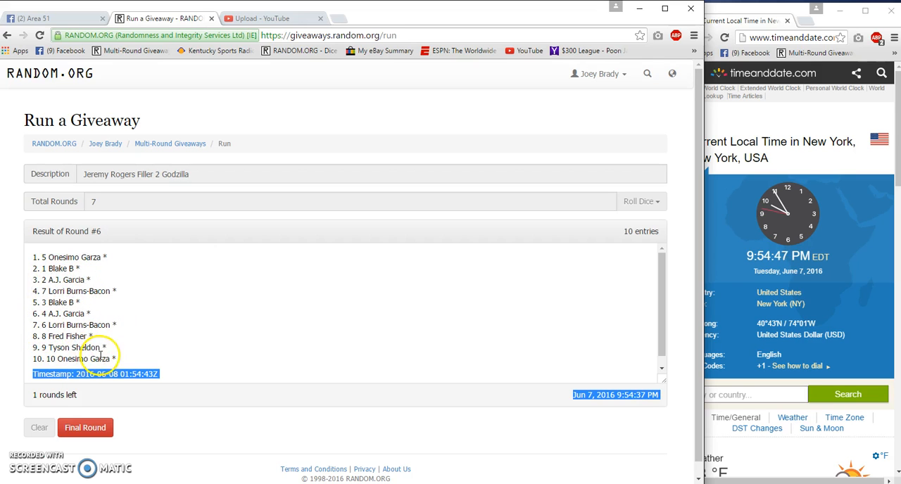
{"action": "left_click", "coordinate": [53, 17]}
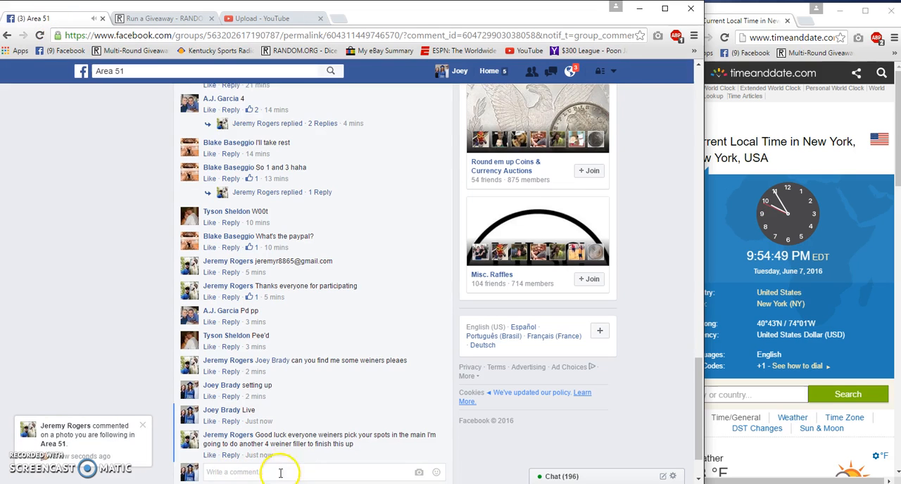
Step: Comment 'Good Luck Final Roll' on the Filler #2 thread
{"action": "scroll", "scroll_direction": "down", "scroll_amount": 3}
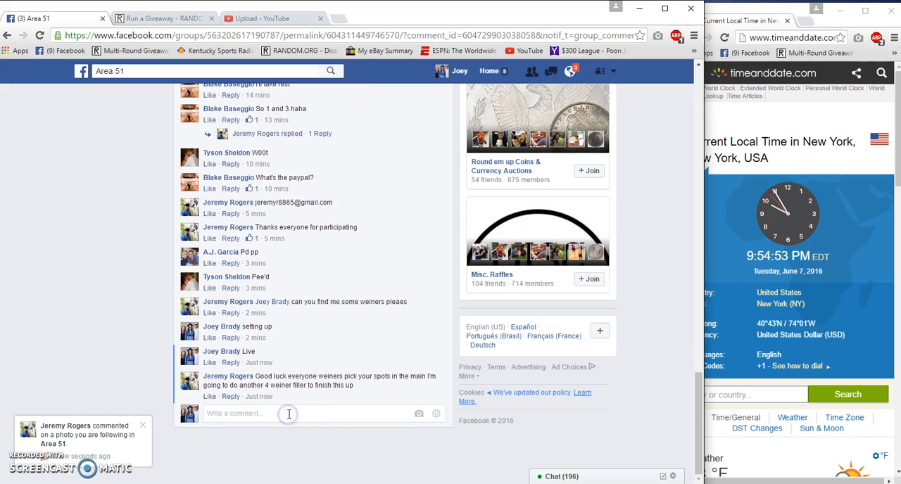
{"action": "type", "text": "Good Luck Final Ro"}
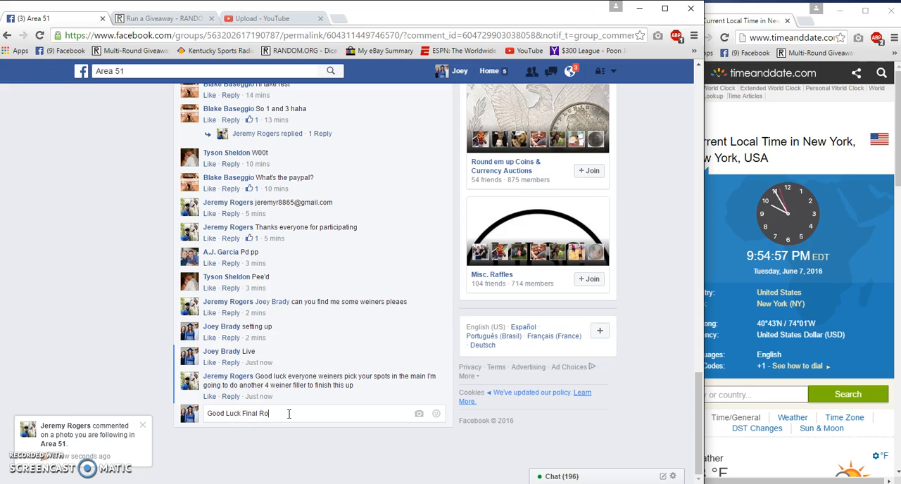
{"action": "key", "text": "enter"}
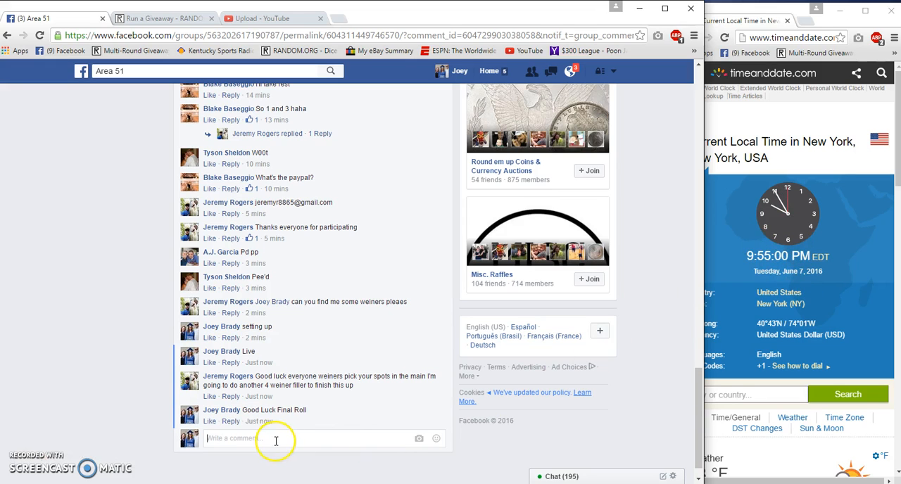
{"action": "mouse_move", "coordinate": [259, 421]}
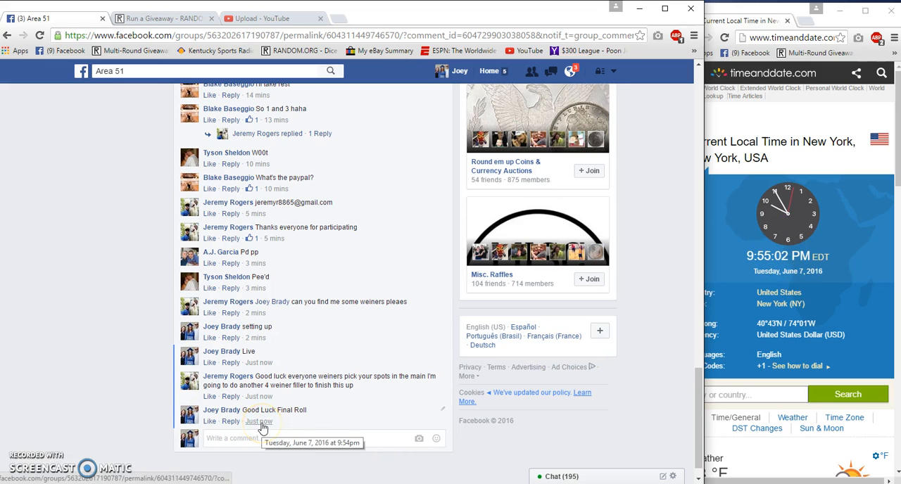
{"action": "left_click", "coordinate": [162, 17]}
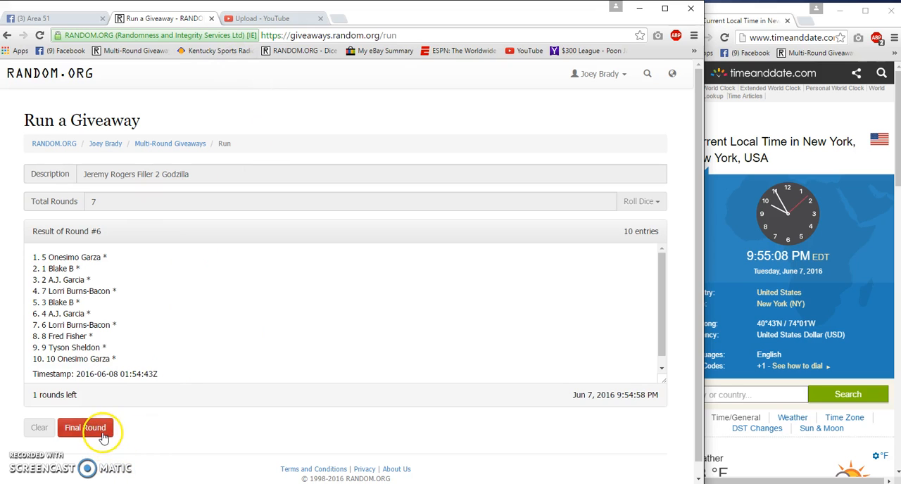
{"action": "left_click", "coordinate": [86, 427]}
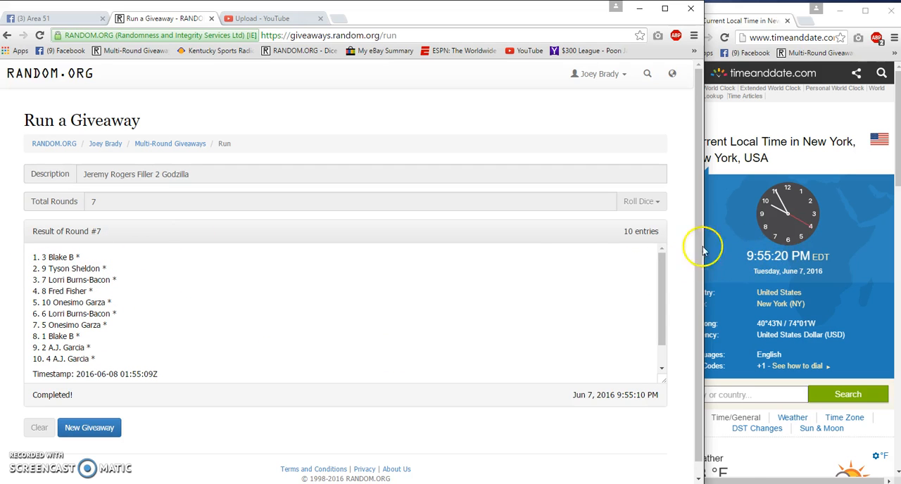
{"action": "mouse_move", "coordinate": [119, 356]}
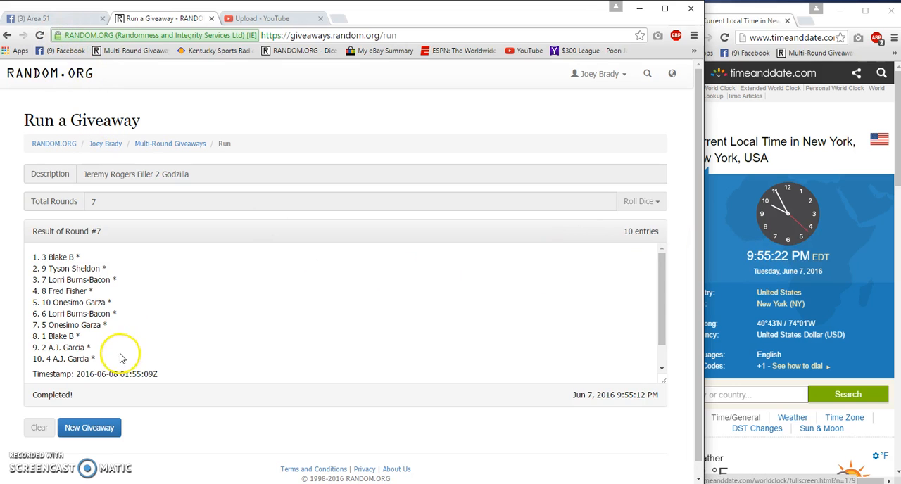
{"action": "left_click", "coordinate": [52, 18]}
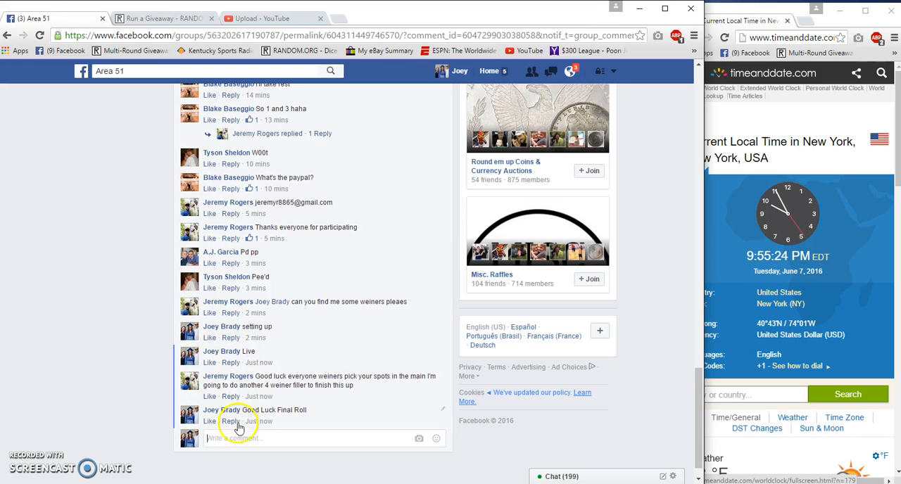